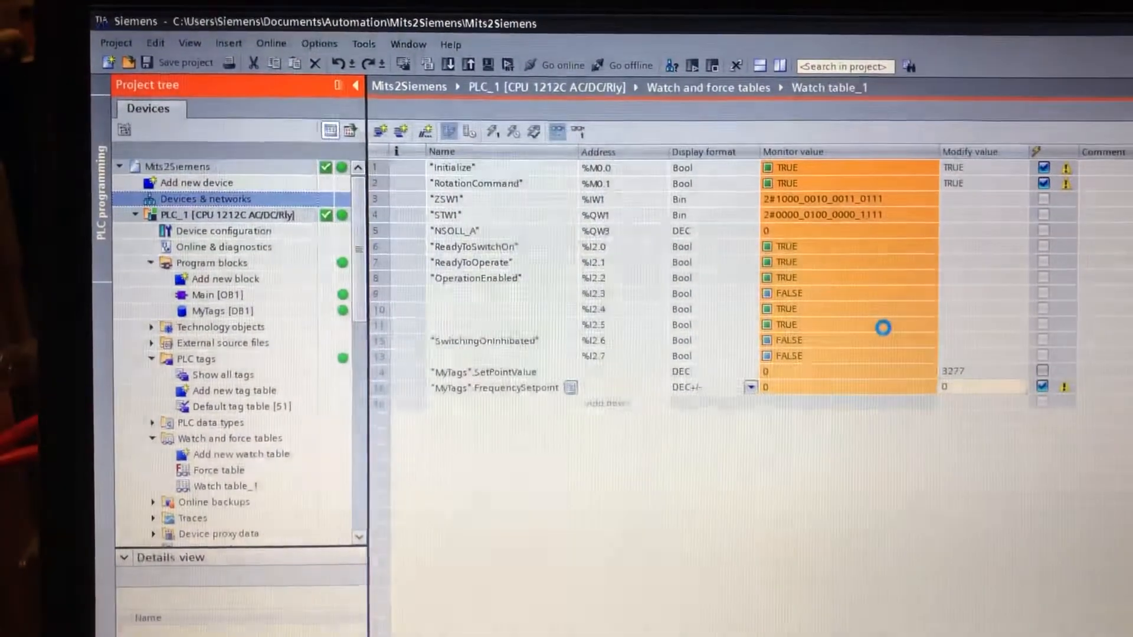
Show the Network view with PLC_1 connected to the A8NPRT-2P drive over PN/IE_1
click(206, 199)
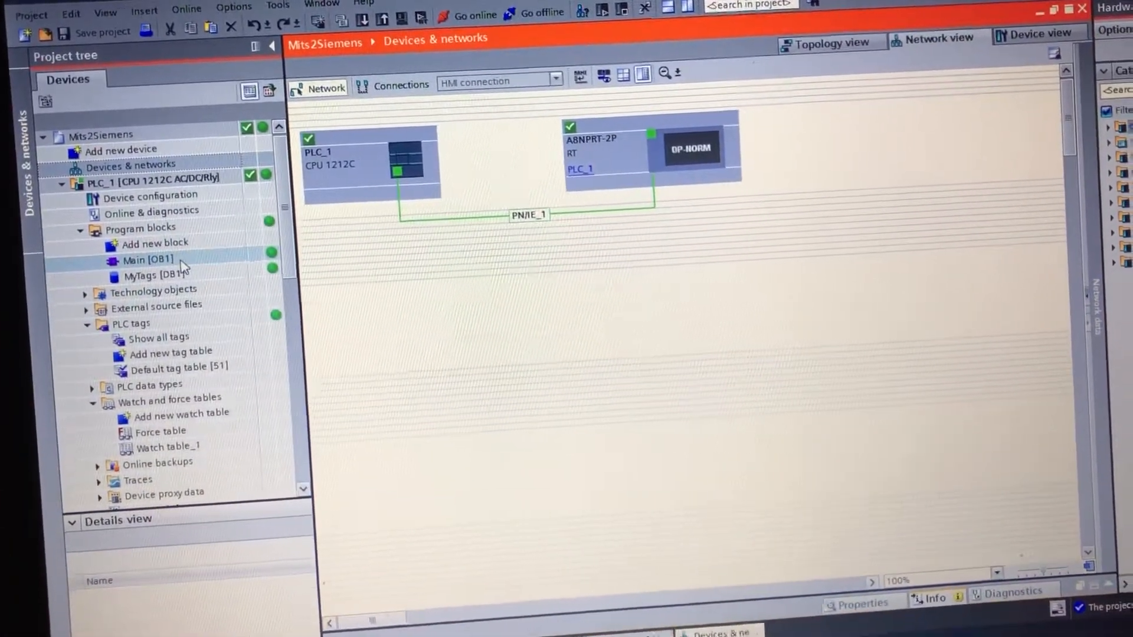
Review Main [OB1] networks moving 2#110 to STW1, then switch to the MyTags data block
double_click(148, 260)
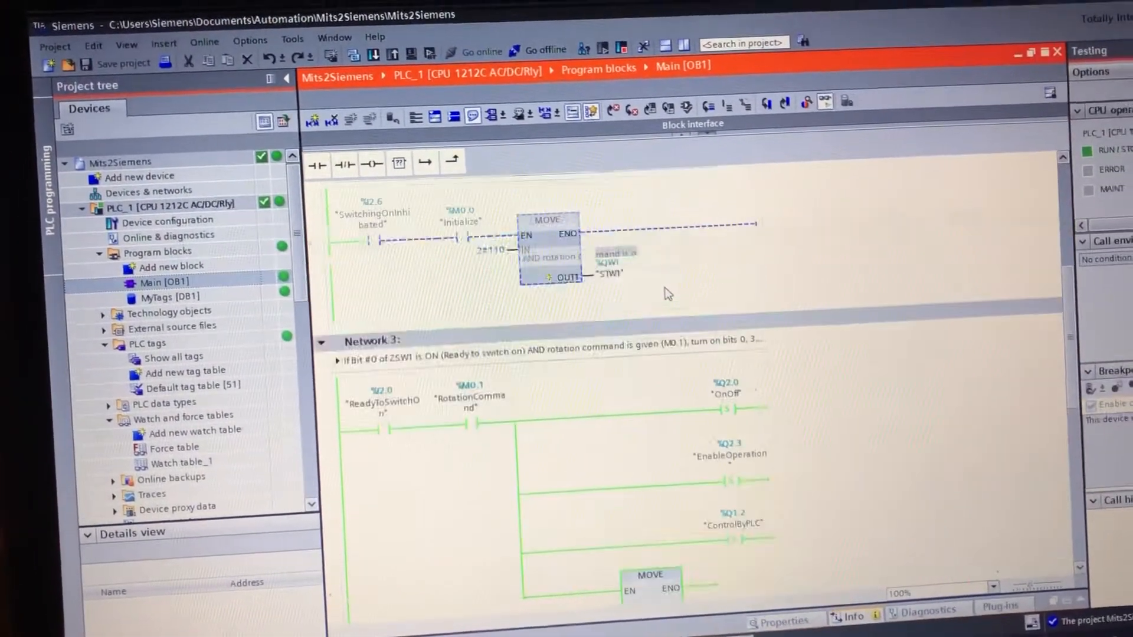
scroll(up, 3)
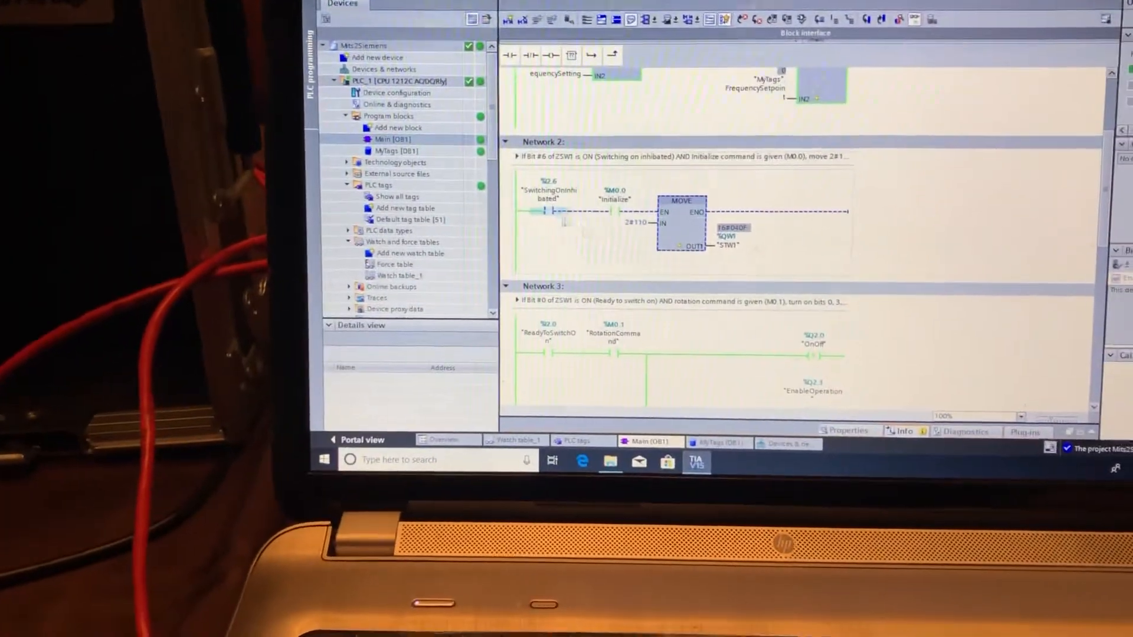
scroll(down, 3)
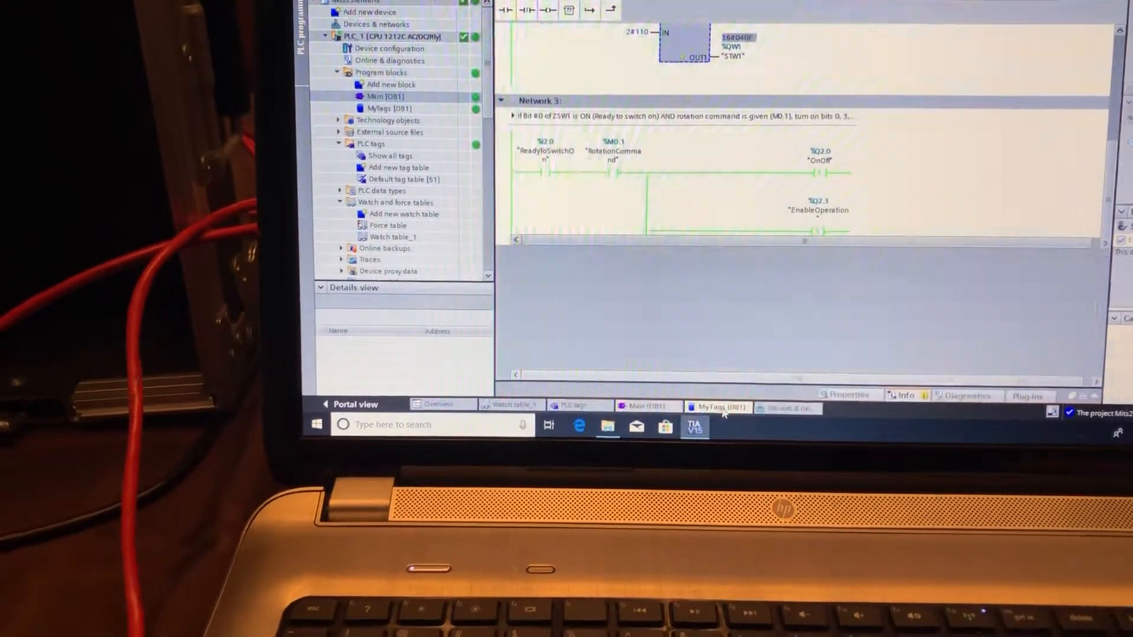
click(717, 407)
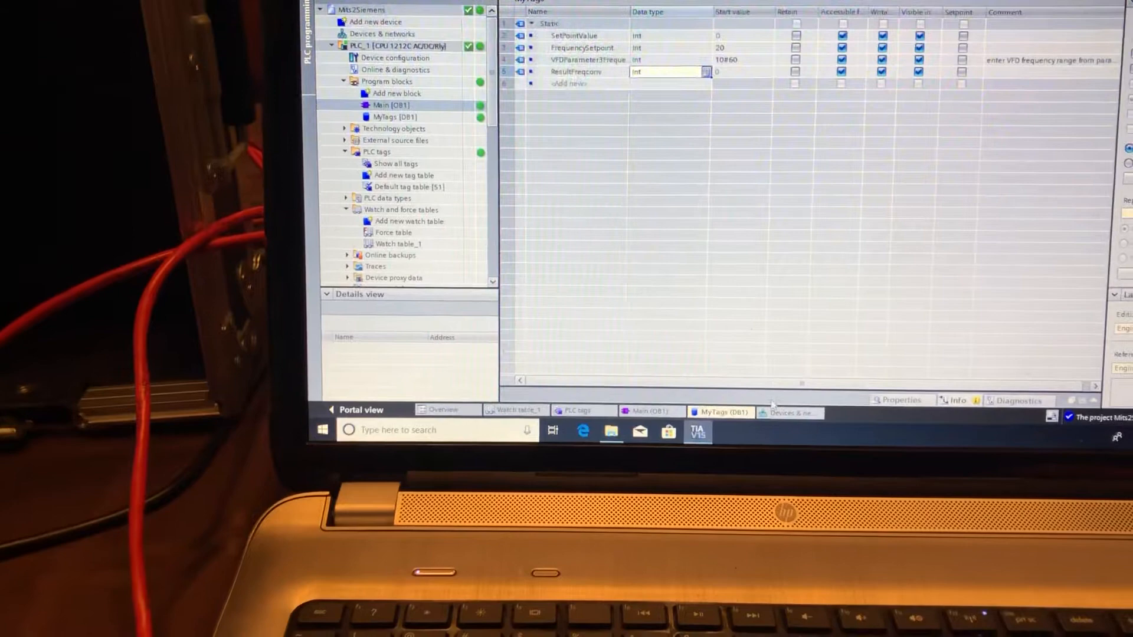
View MyTags [DB1] static tags including SetPointValue and FrequencySetpoint
click(522, 413)
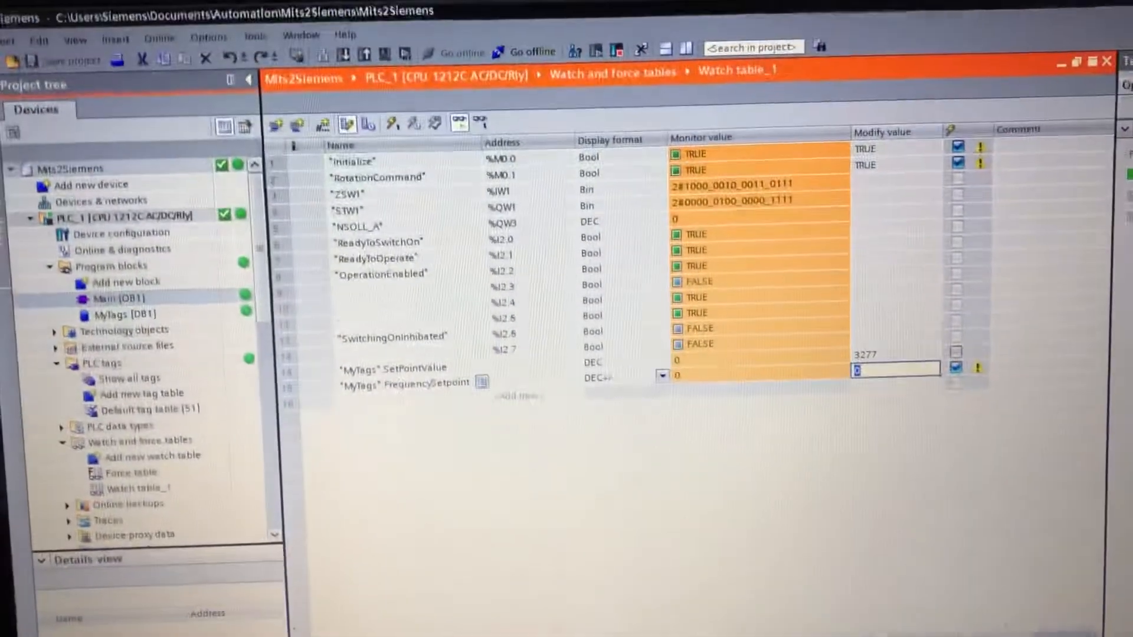
Enter 30 as the modify value for "MyTags".FrequencySetpoint in Watch table_1
text(30)
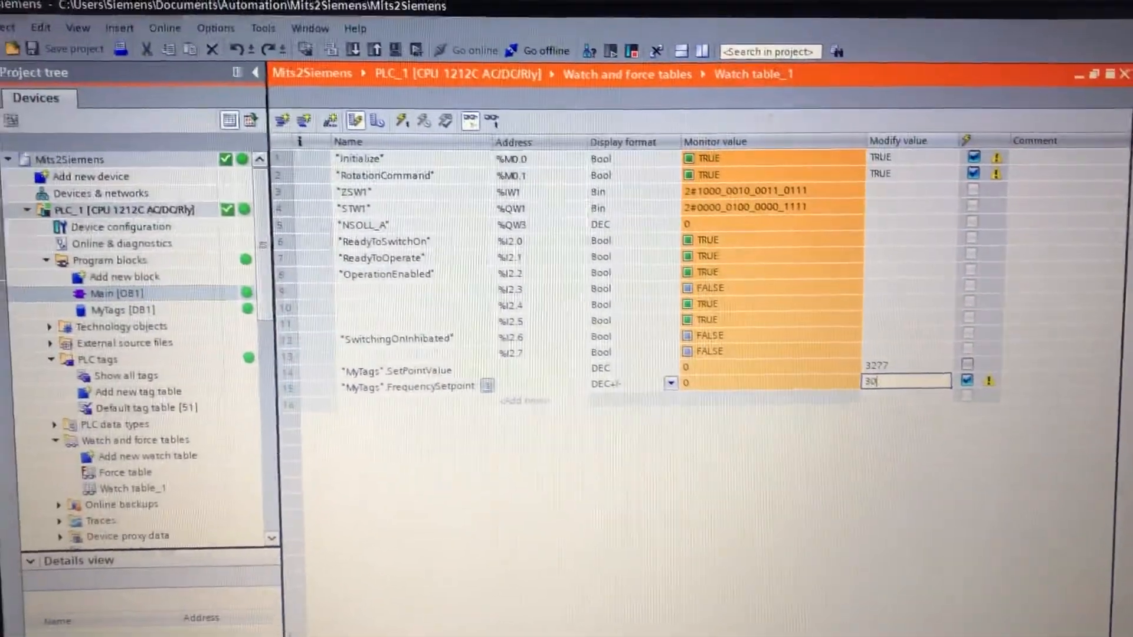